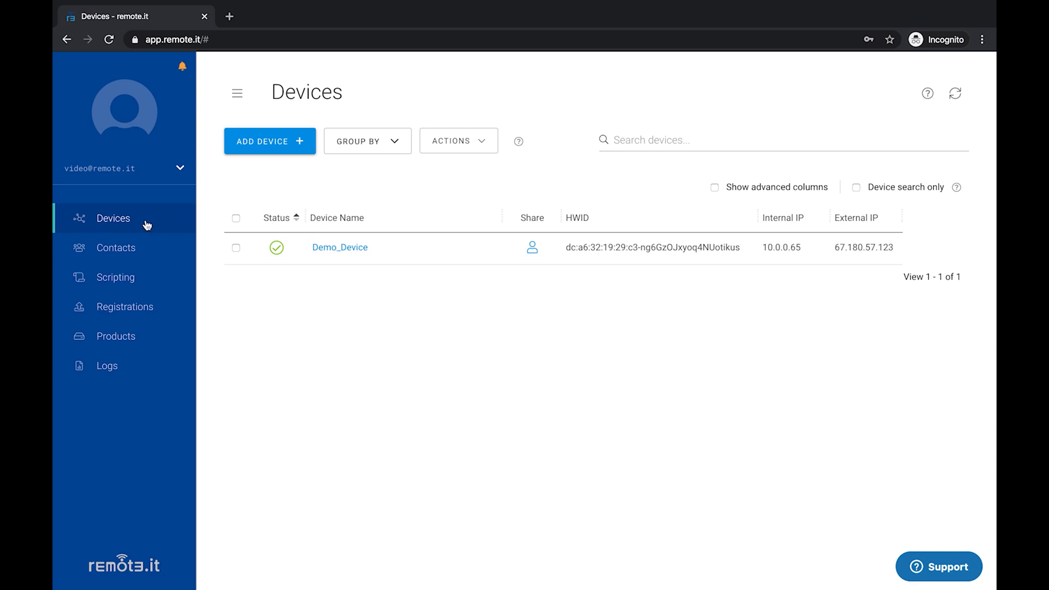
mouse_move(208, 224)
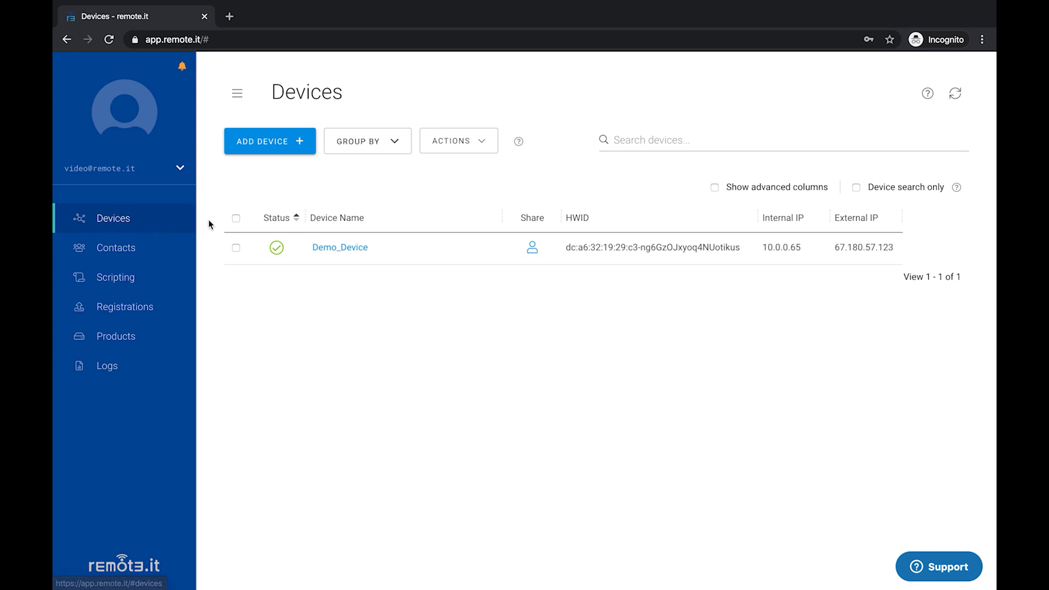
mouse_move(324, 256)
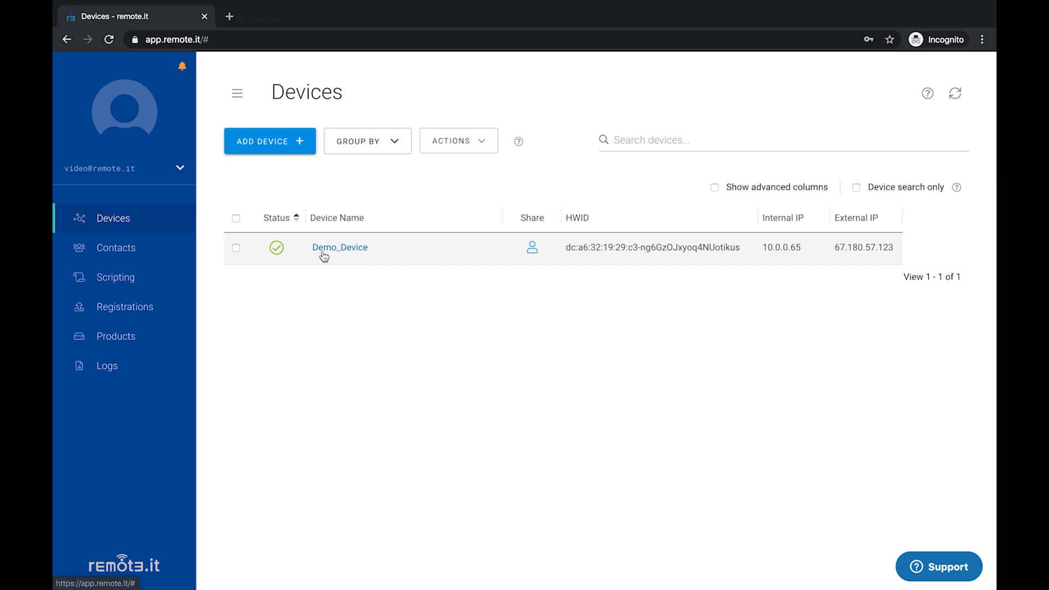
mouse_move(532, 266)
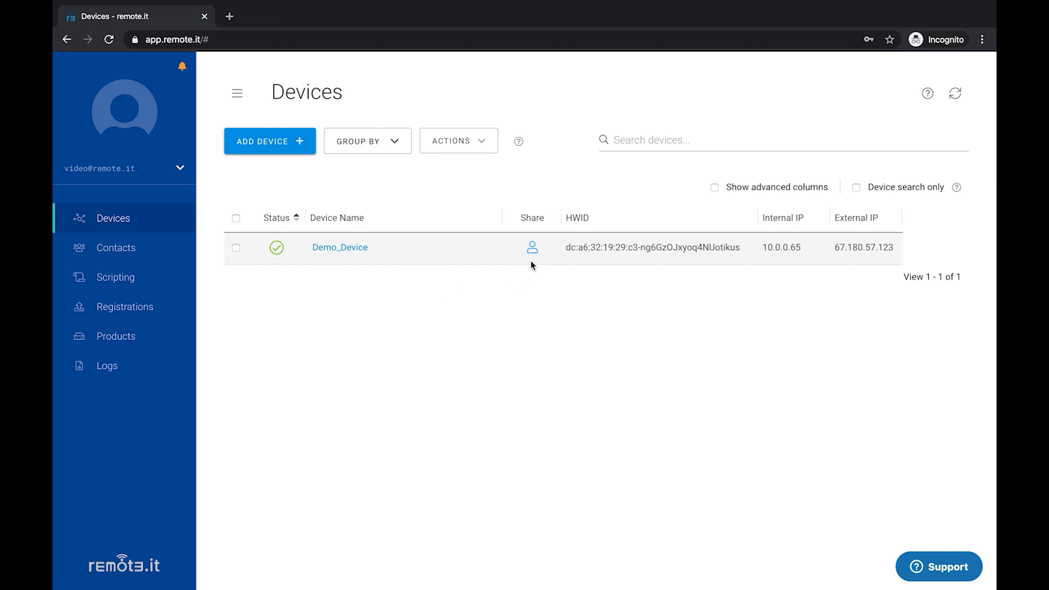
Open Demo_Device's Manage sharing dialog from its Share icon.
click(531, 247)
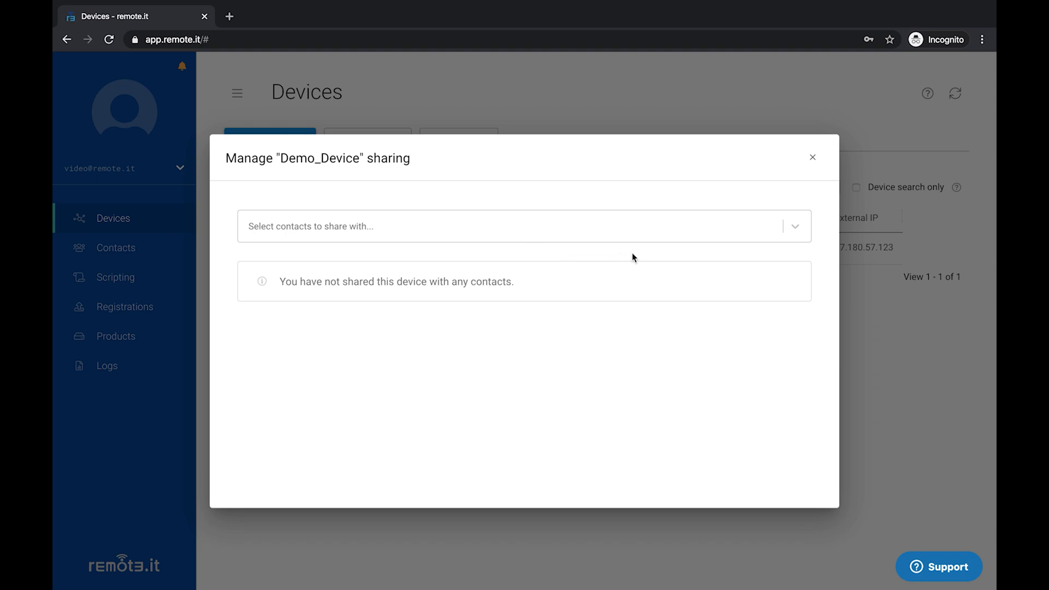
Pick two contacts to share Demo_Device with, searching 'je' for the second.
click(793, 226)
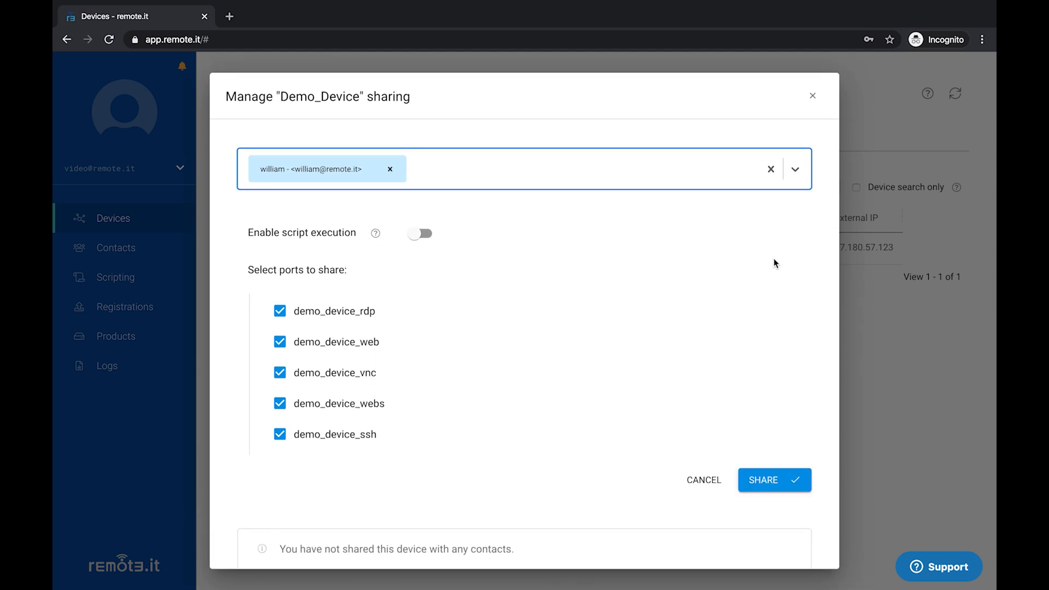
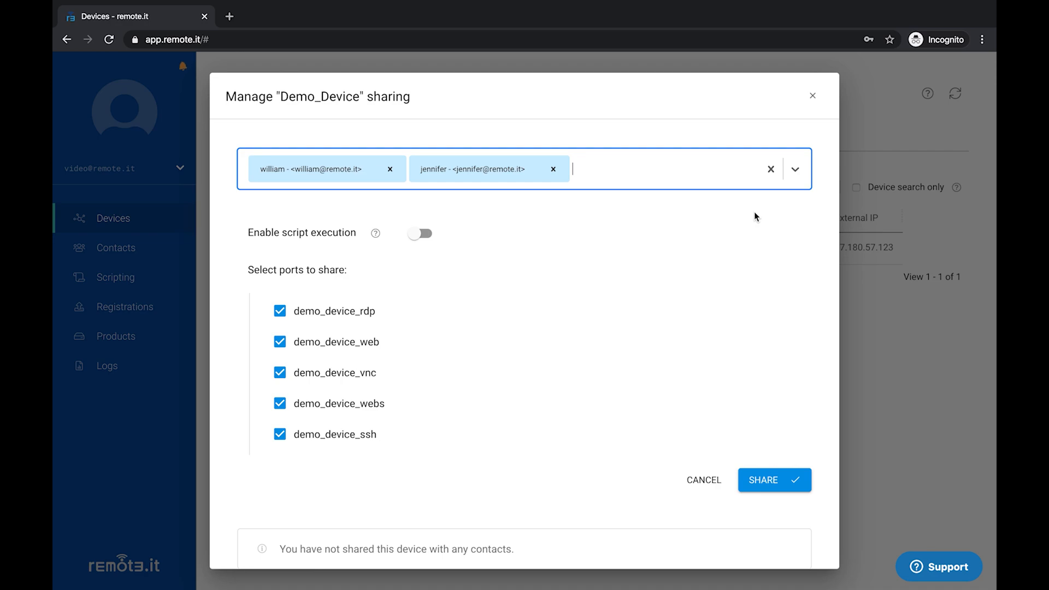
mouse_move(531, 263)
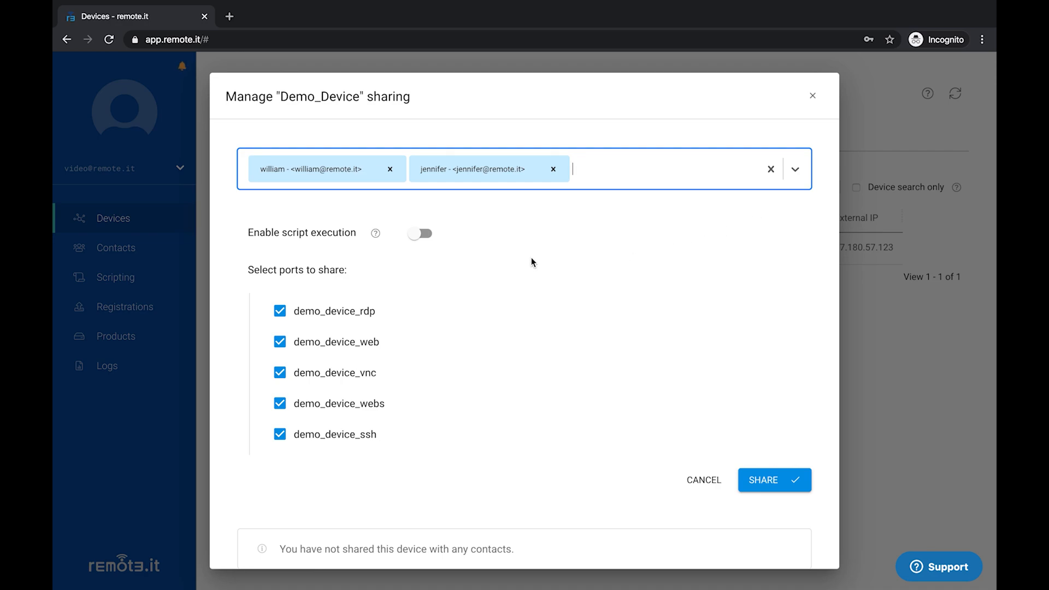
mouse_move(316, 284)
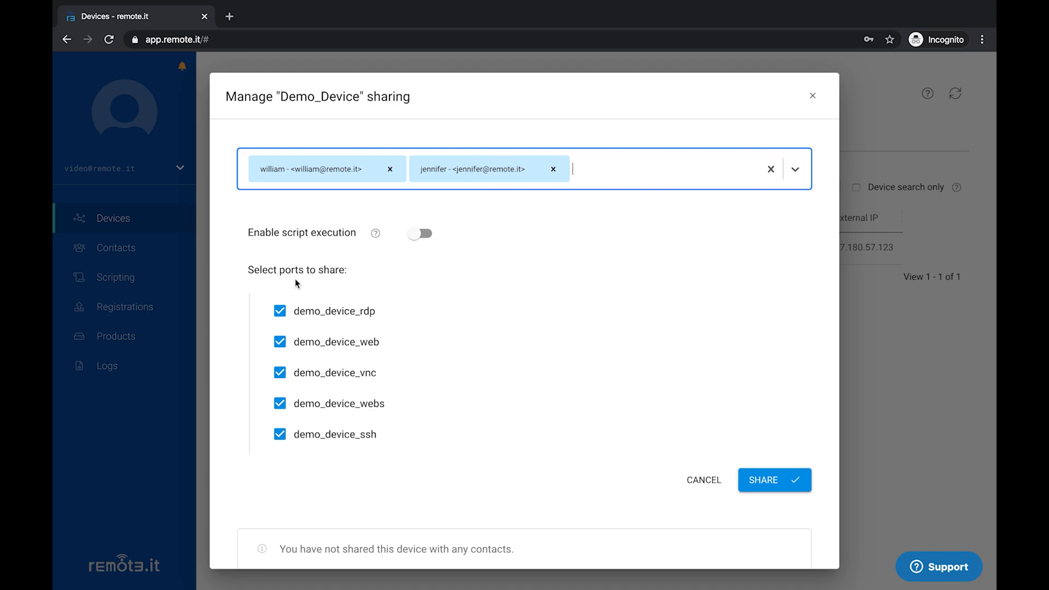
Uncheck the web, webs and ssh ports and enable script execution.
click(280, 342)
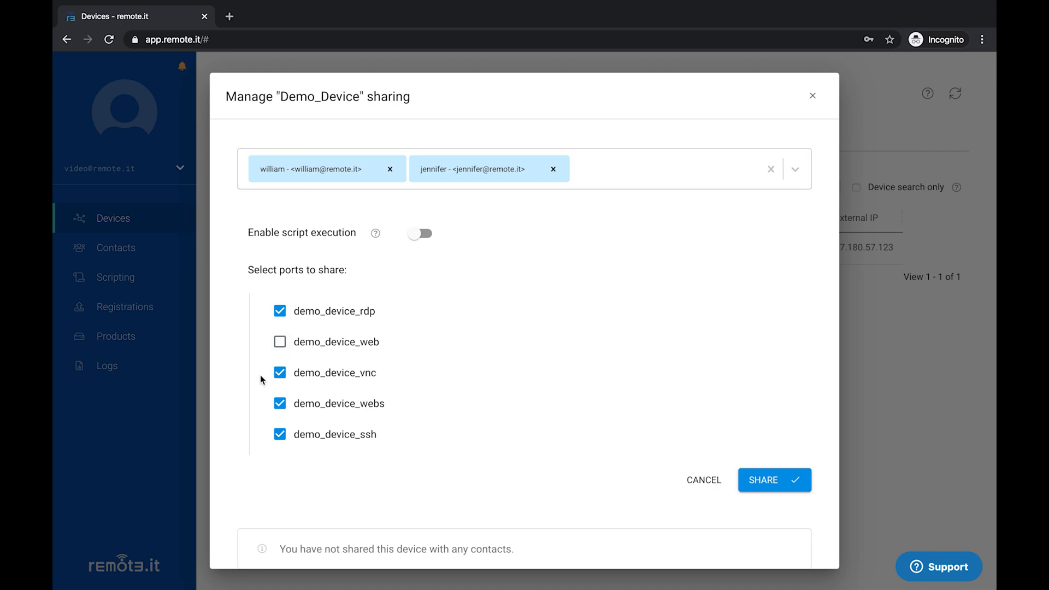
click(280, 433)
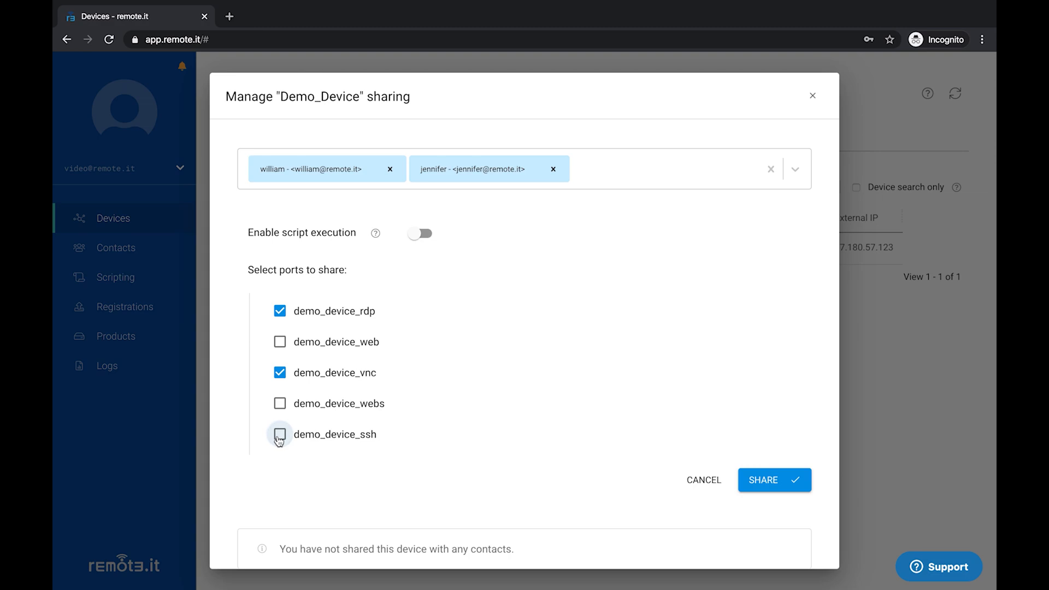
mouse_move(235, 256)
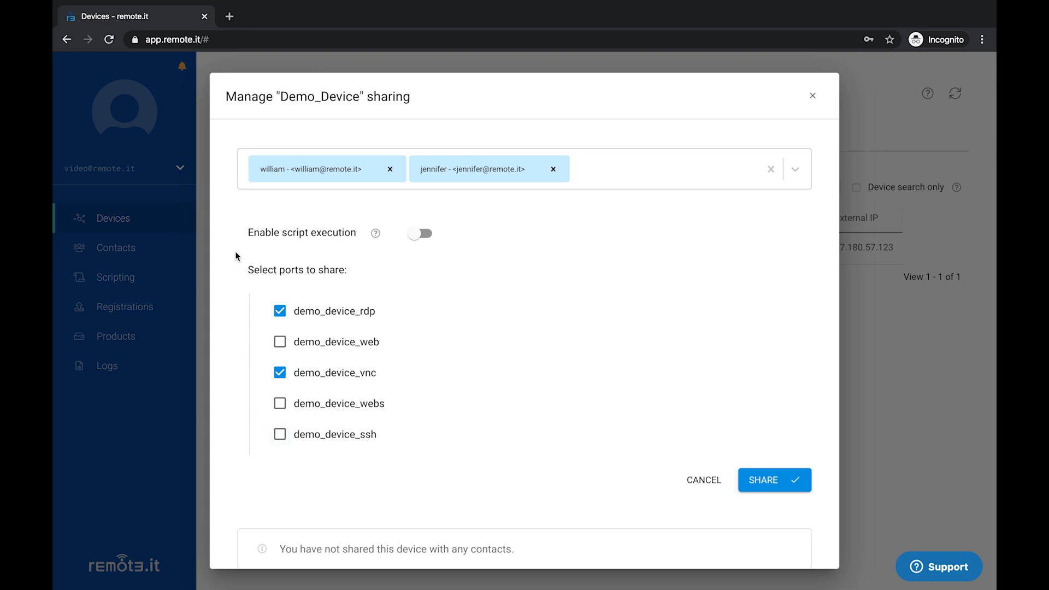
mouse_move(300, 248)
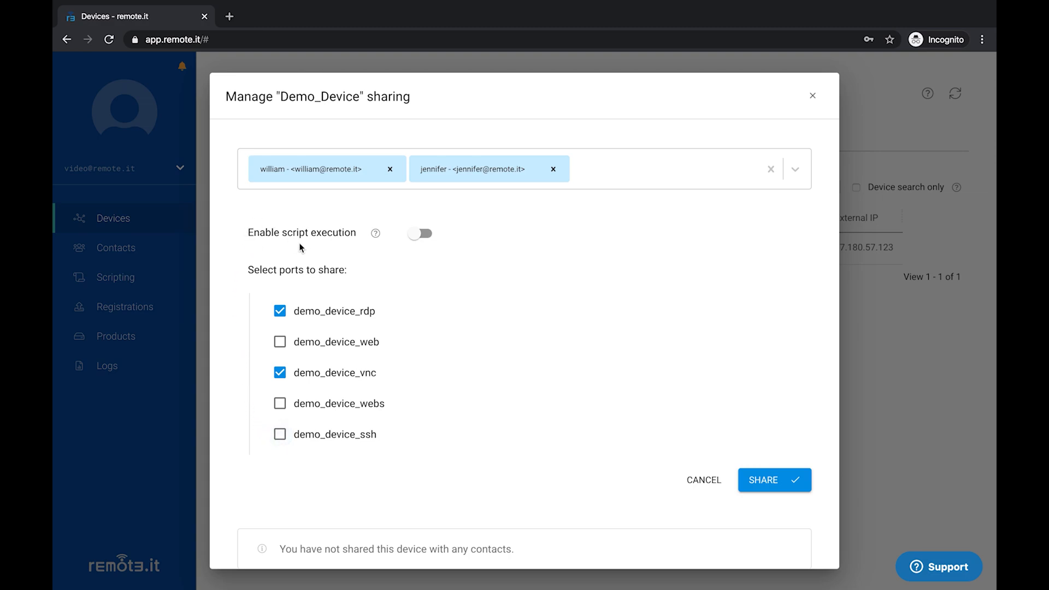
click(420, 234)
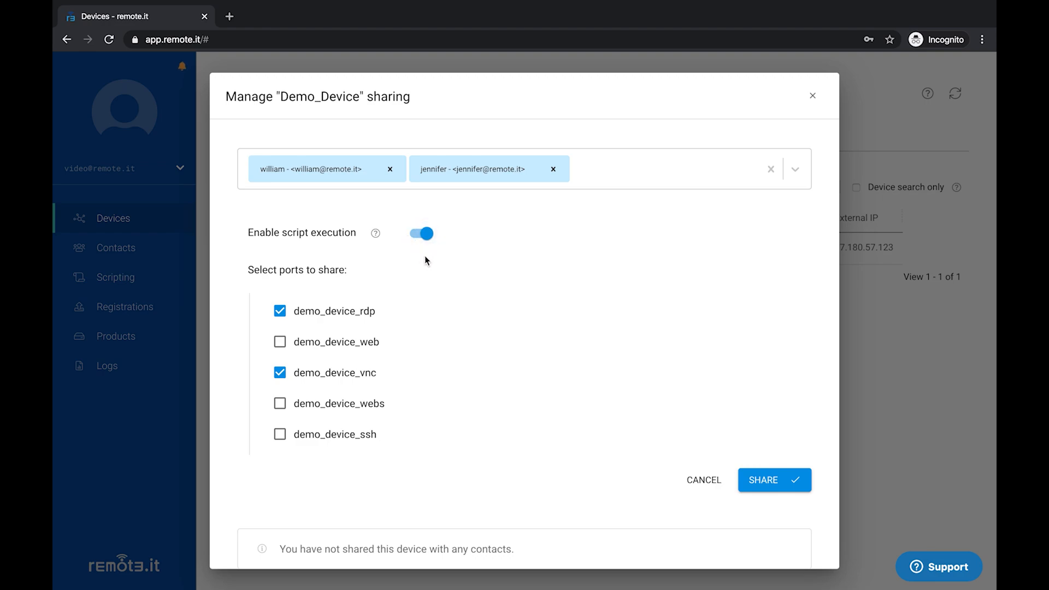
mouse_move(433, 263)
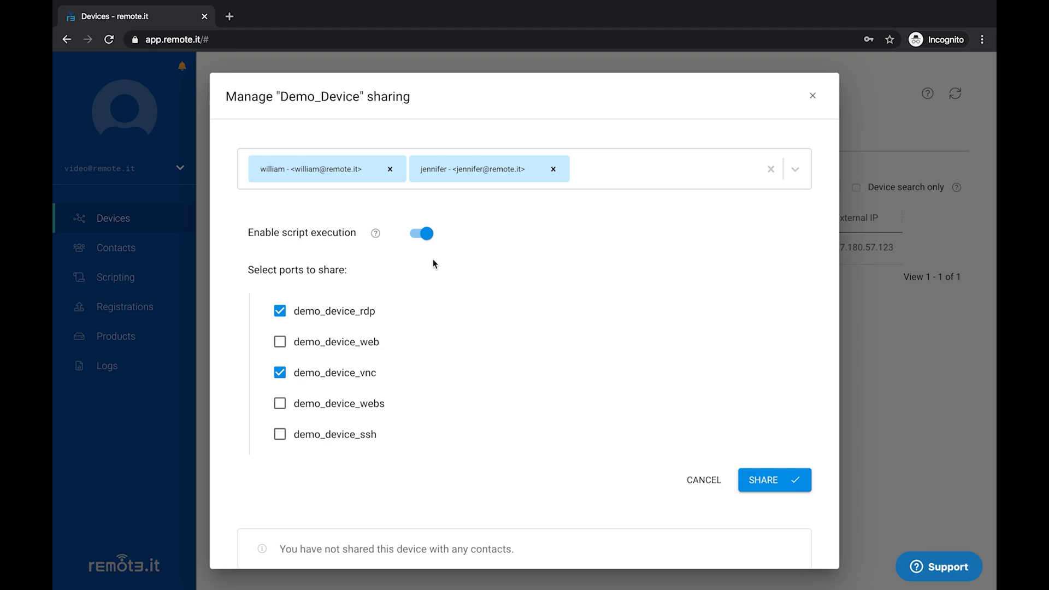
mouse_move(604, 313)
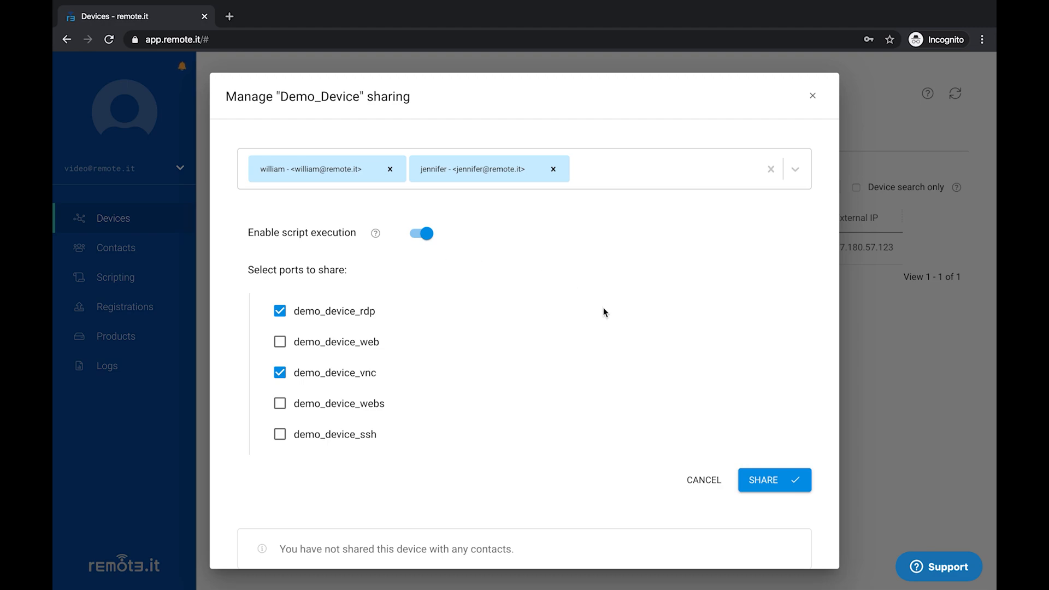
Share Demo_Device with both contacts, two ports each with script execution.
click(774, 480)
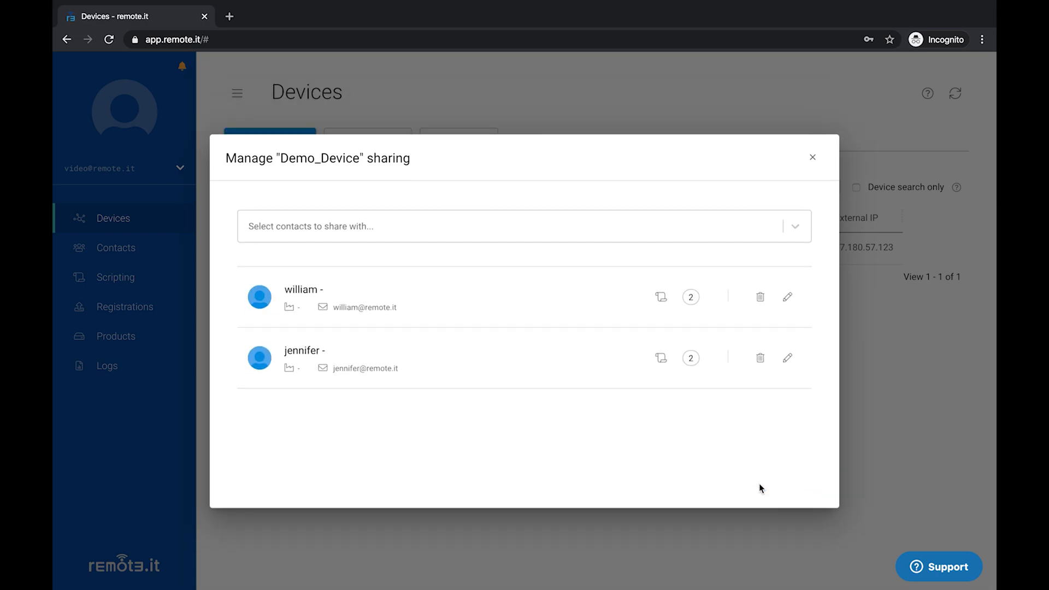
mouse_move(691, 358)
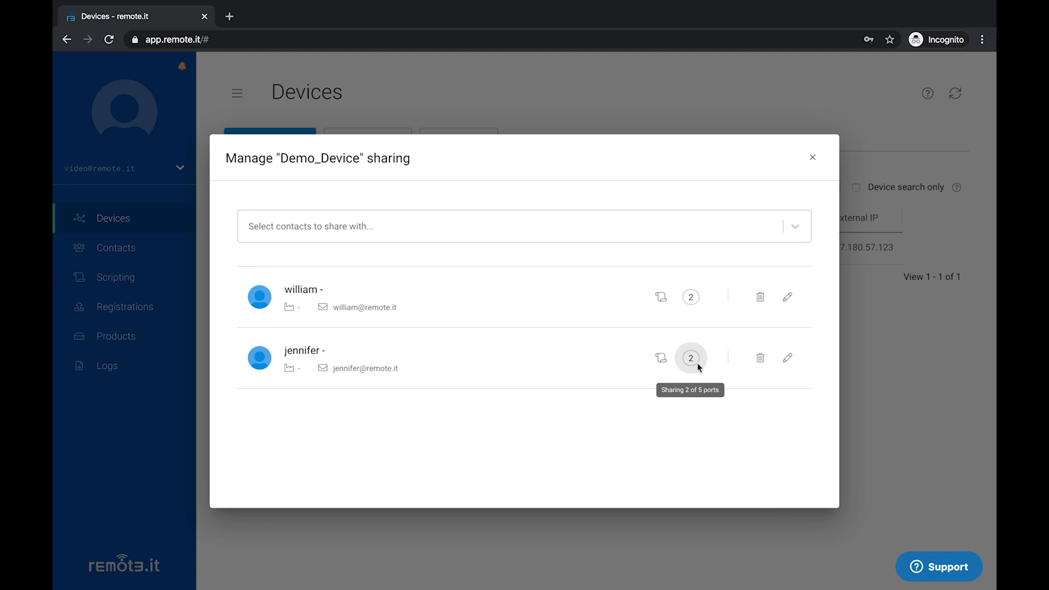
mouse_move(684, 372)
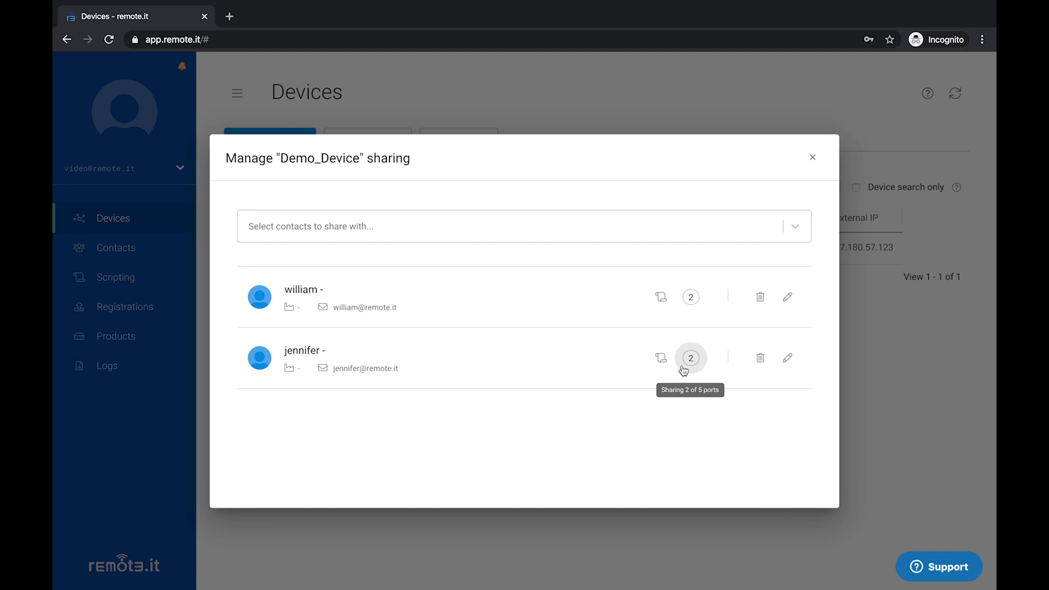
mouse_move(661, 358)
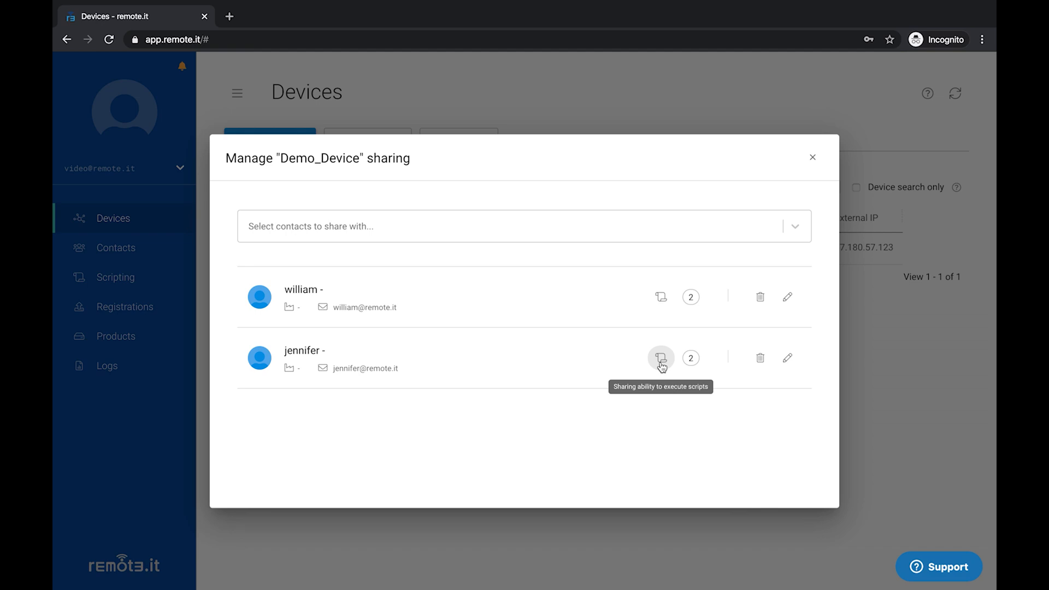
mouse_move(804, 164)
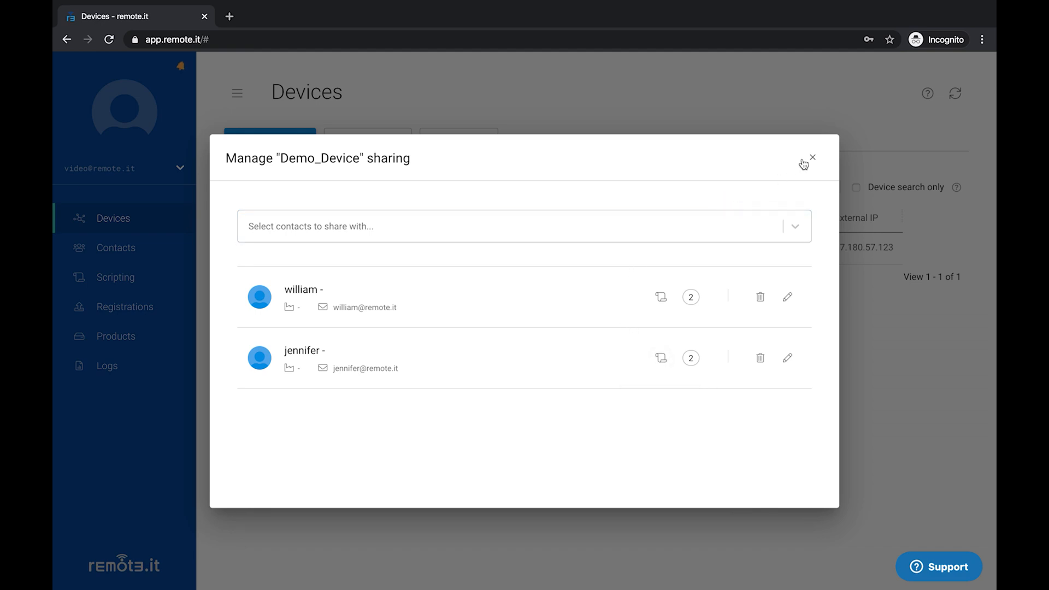
Close and reopen Demo_Device's sharing settings showing both recipients.
click(813, 158)
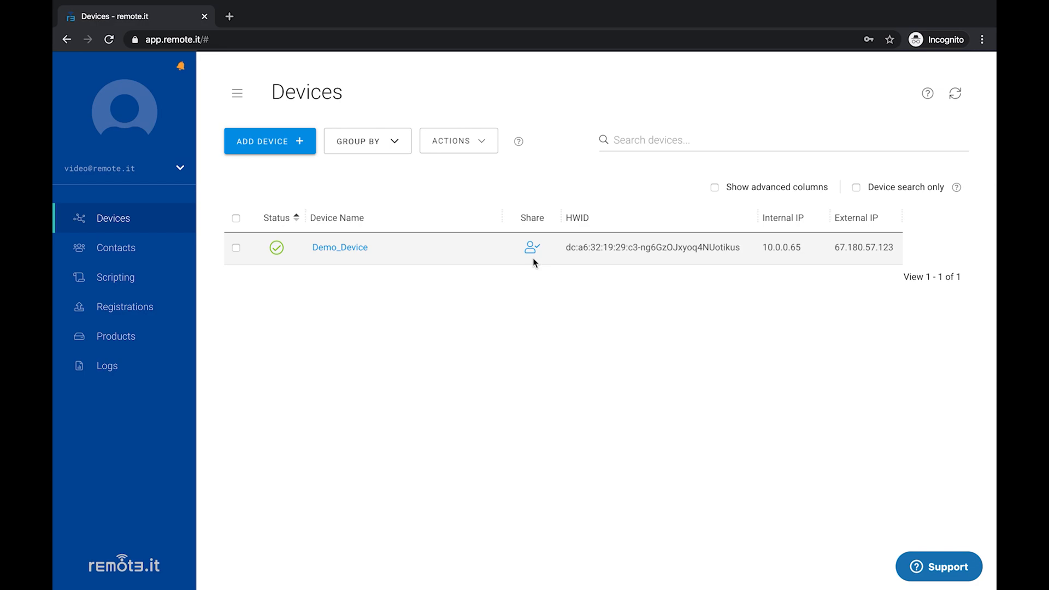
mouse_move(603, 395)
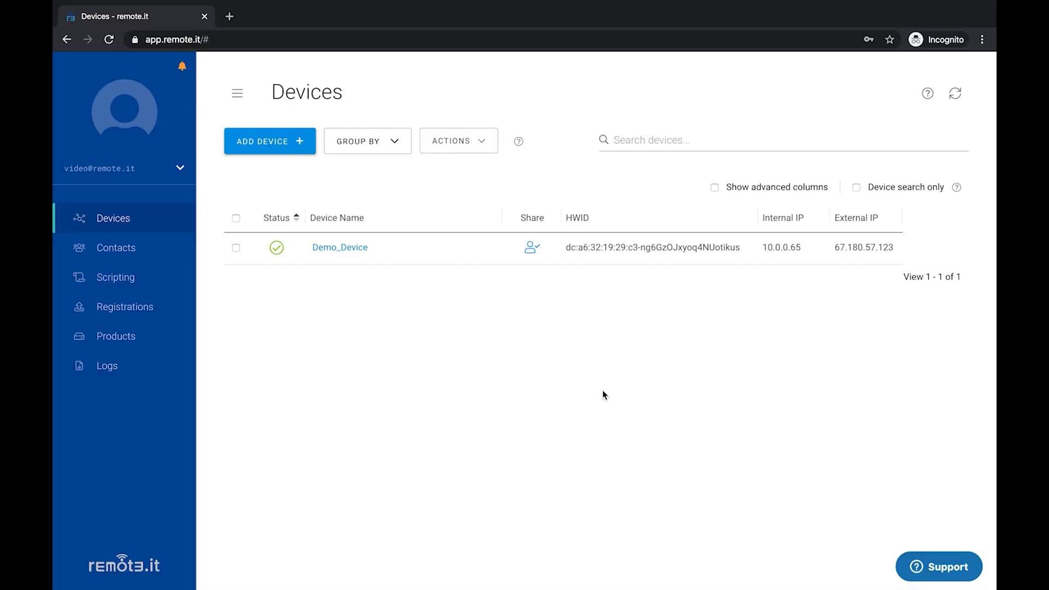
mouse_move(548, 313)
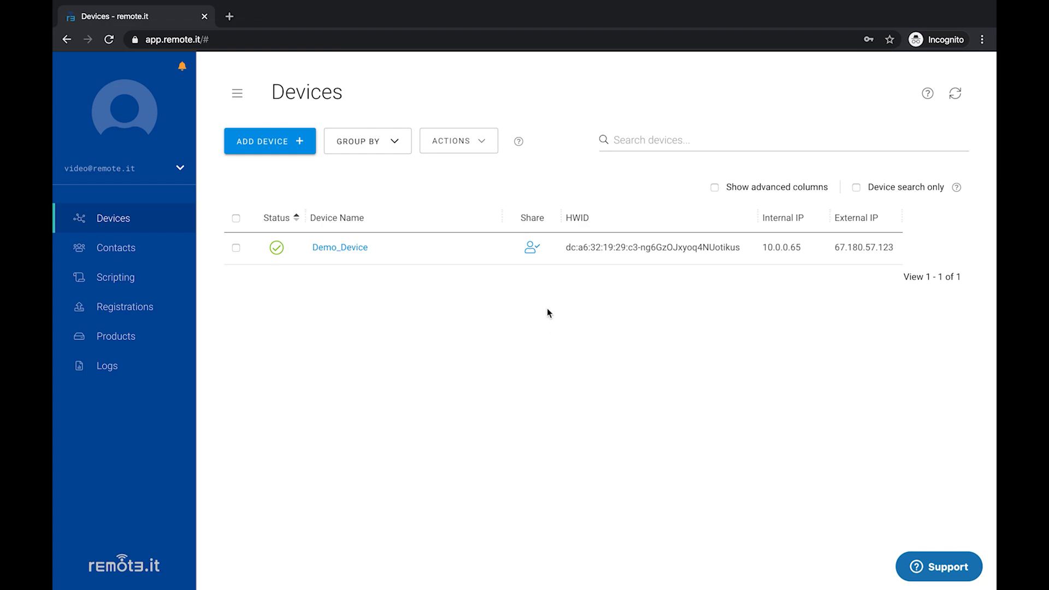
mouse_move(533, 262)
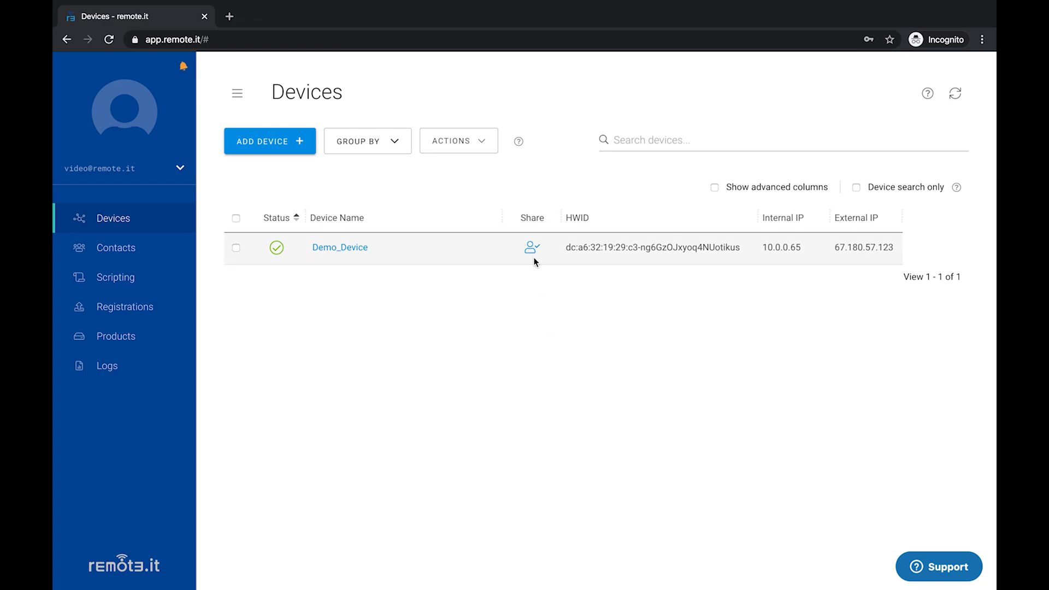
click(529, 247)
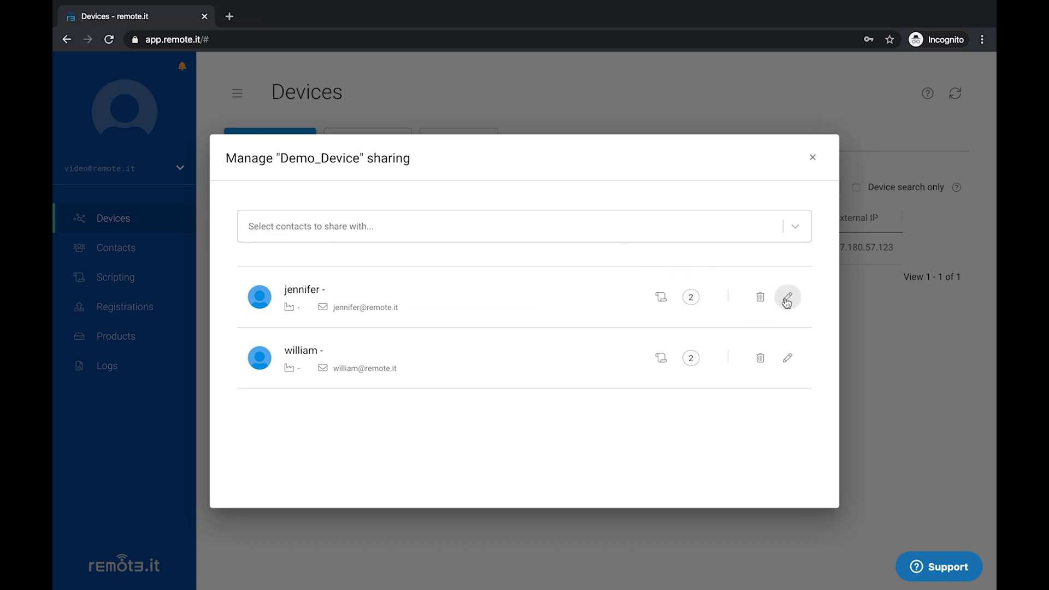
Edit the first contact's share: rdp, webs, ssh checked, vnc off, scripts off.
click(788, 296)
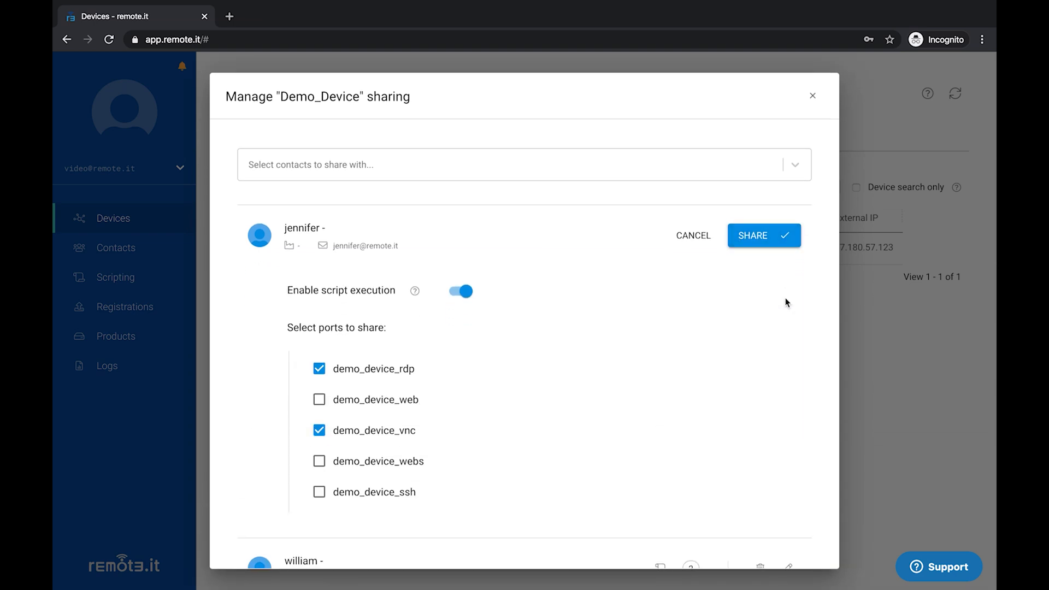
mouse_move(472, 437)
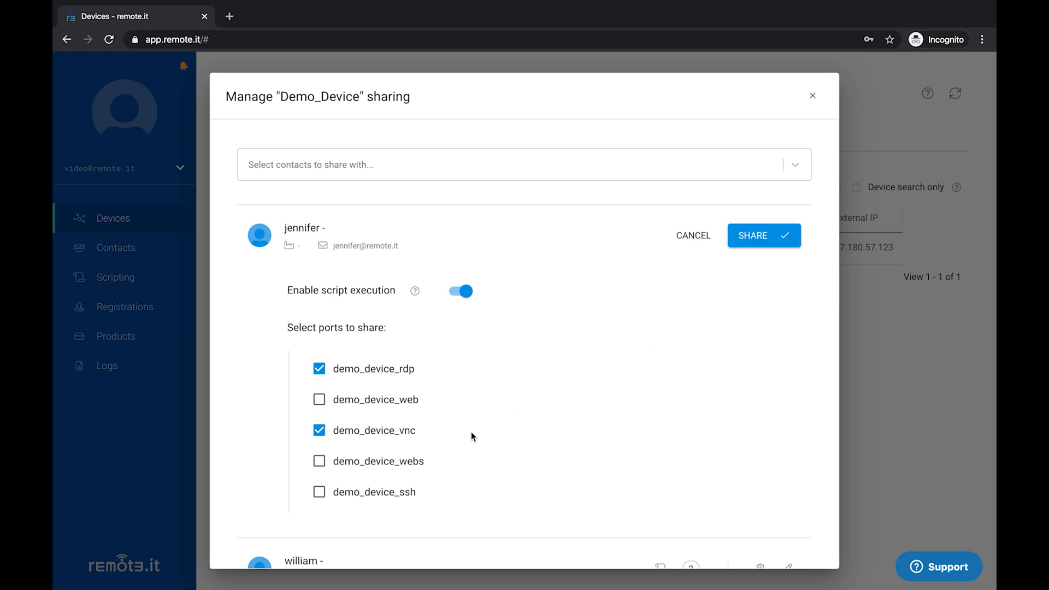
click(319, 461)
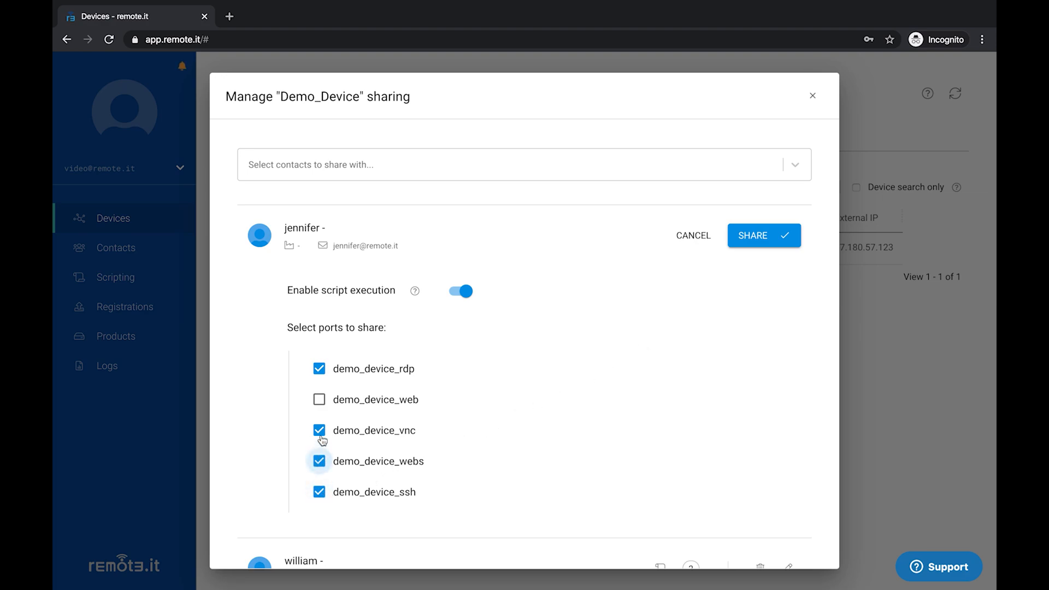
click(319, 430)
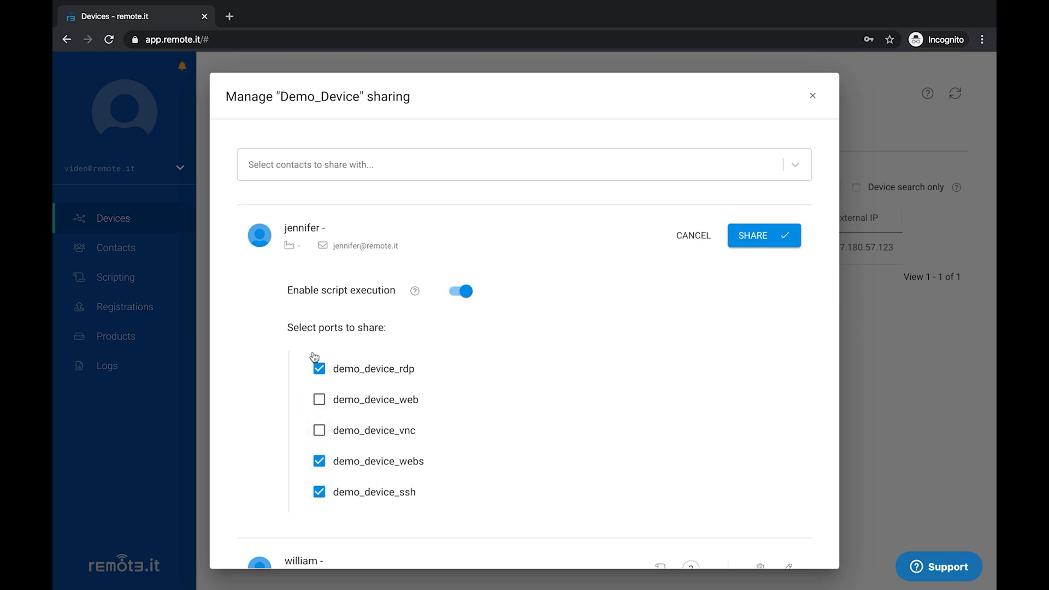
click(459, 291)
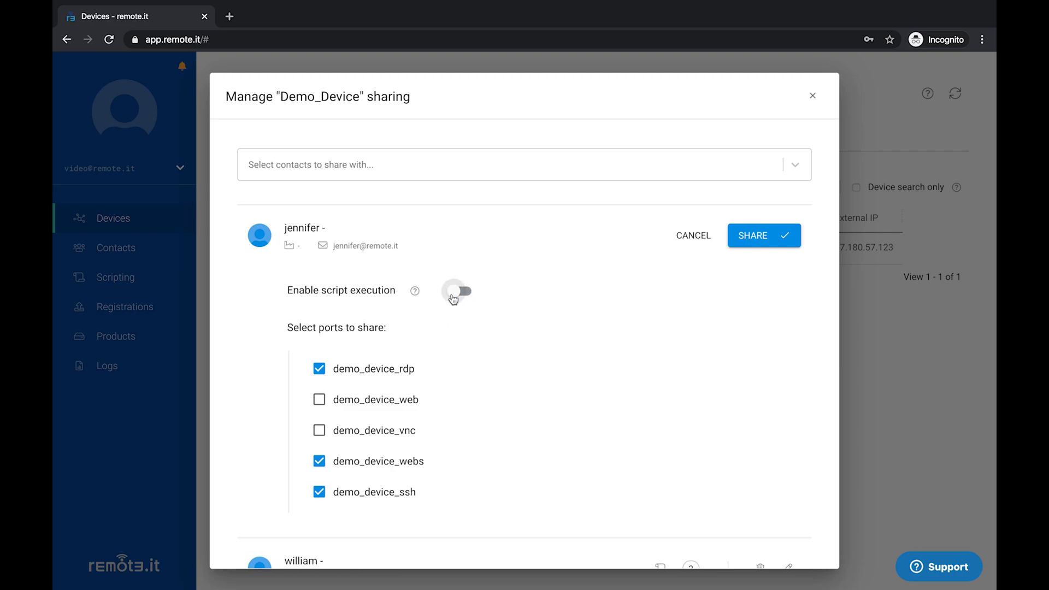
mouse_move(464, 315)
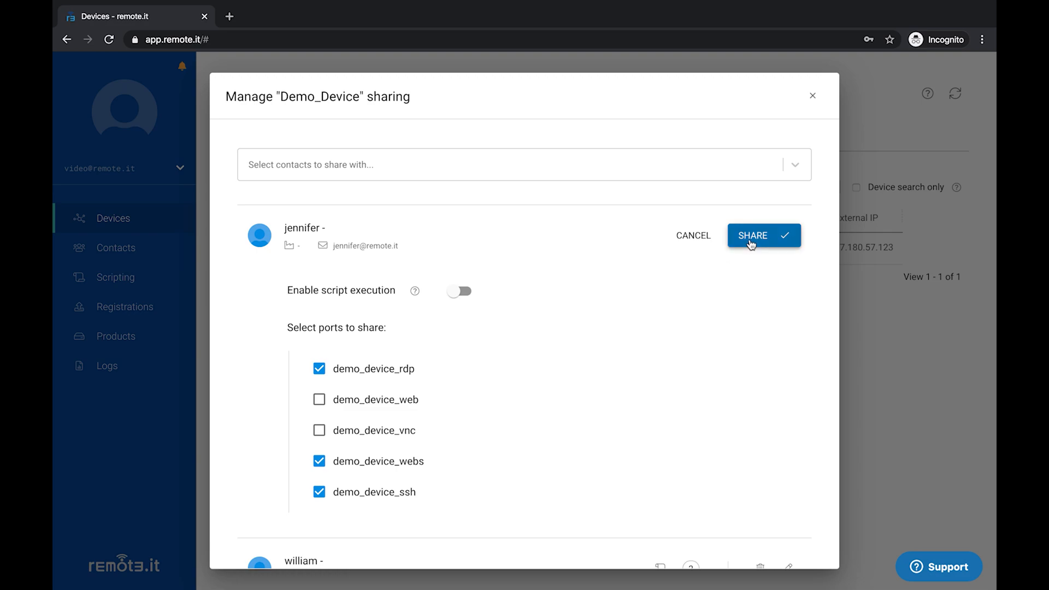
Save the first contact's 3-of-5-port share and close the sharing dialog.
click(763, 235)
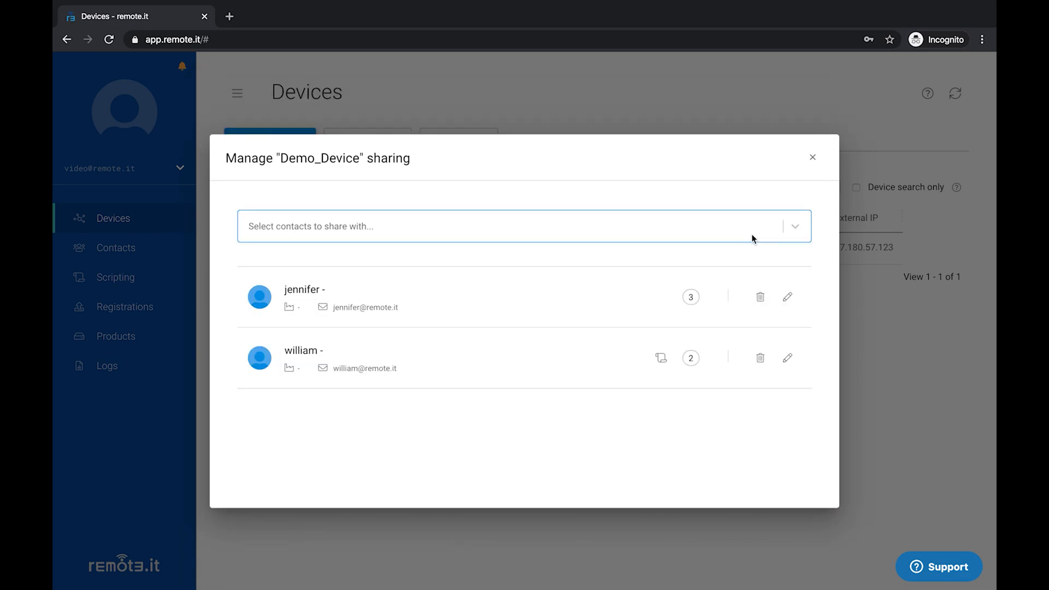
mouse_move(690, 297)
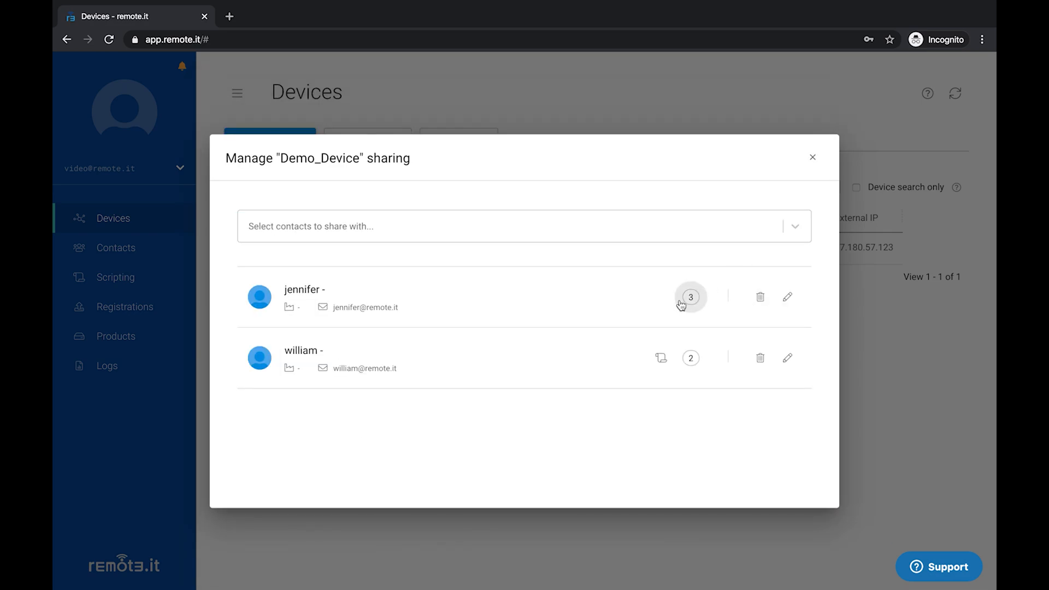
mouse_move(690, 298)
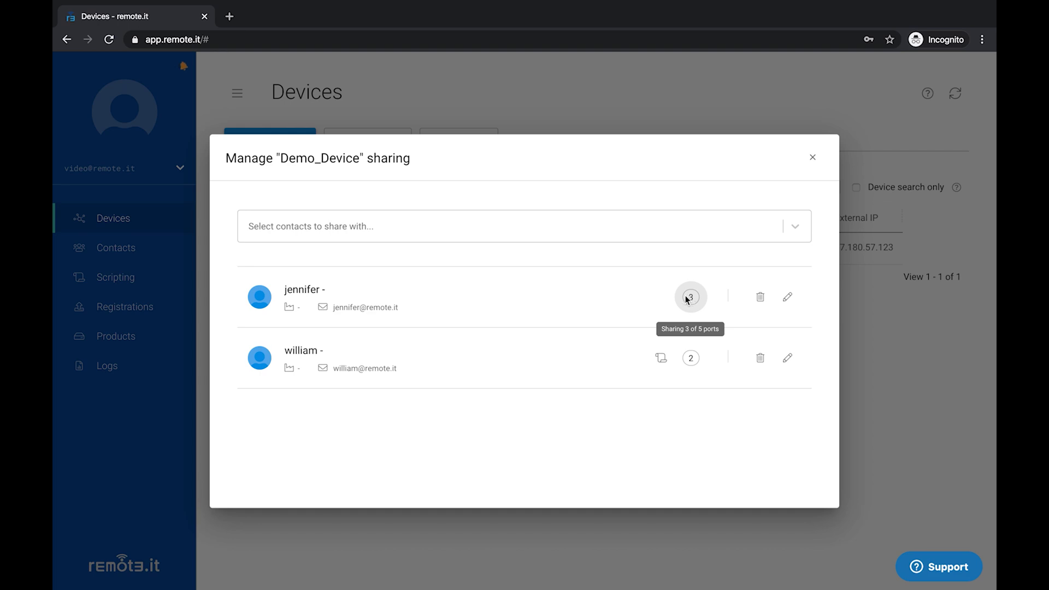
mouse_move(658, 307)
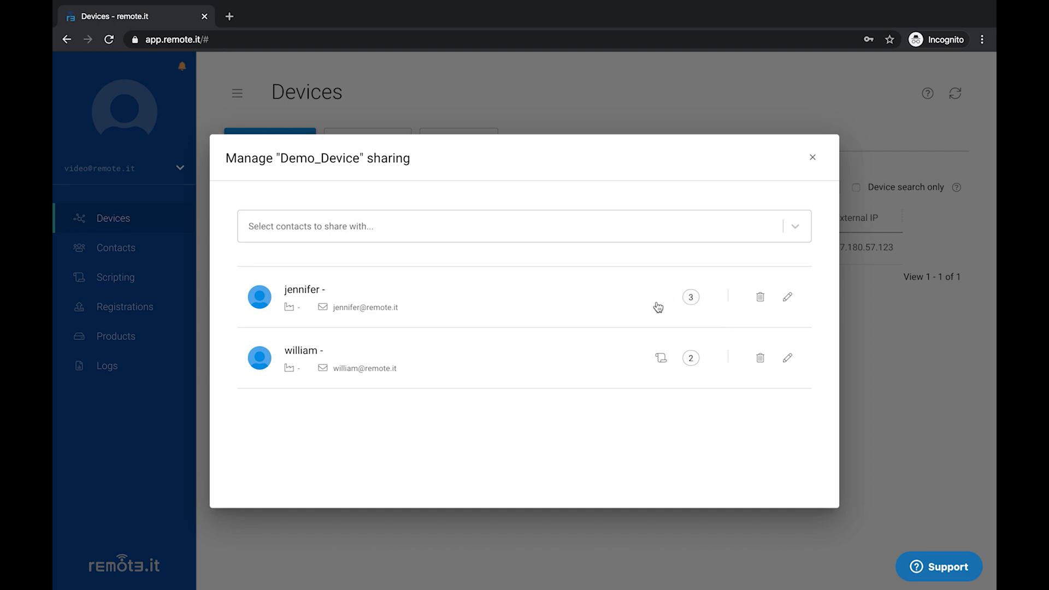
click(813, 157)
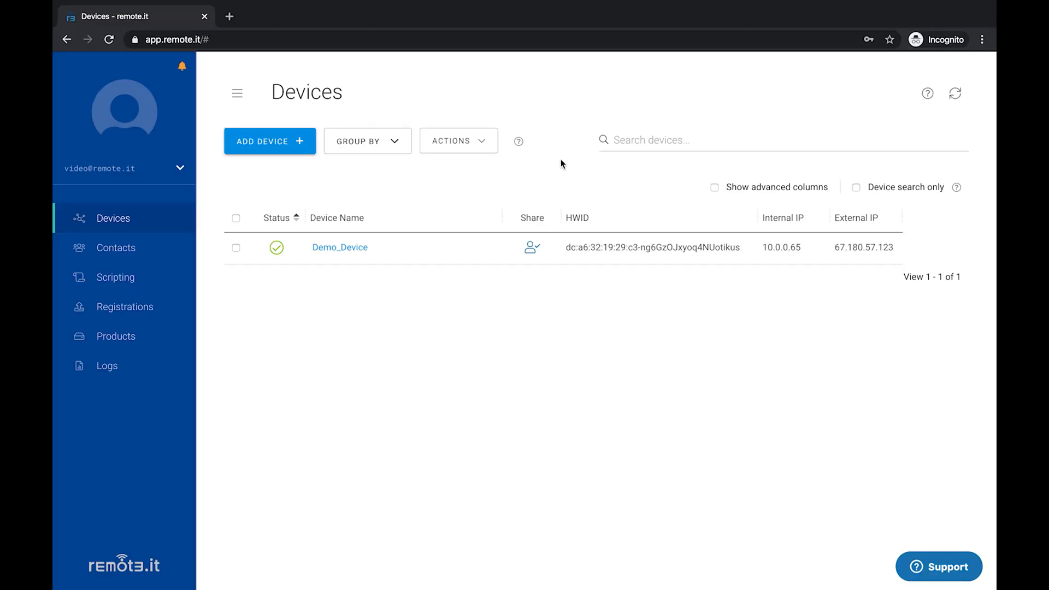
mouse_move(531, 247)
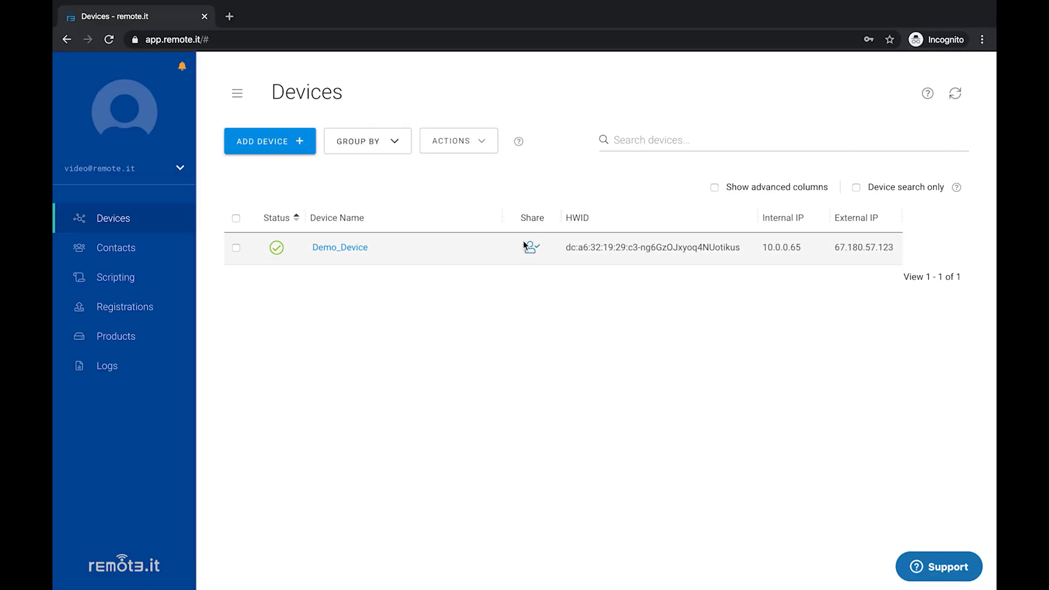
Remove the first contact from Demo_Device's sharing and close the dialog.
click(529, 247)
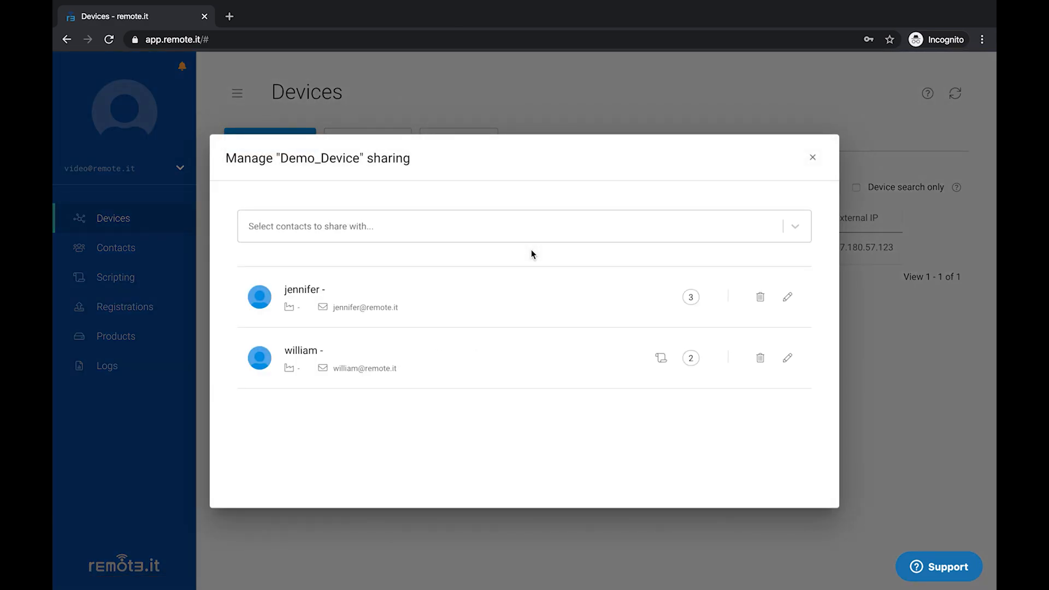
mouse_move(755, 288)
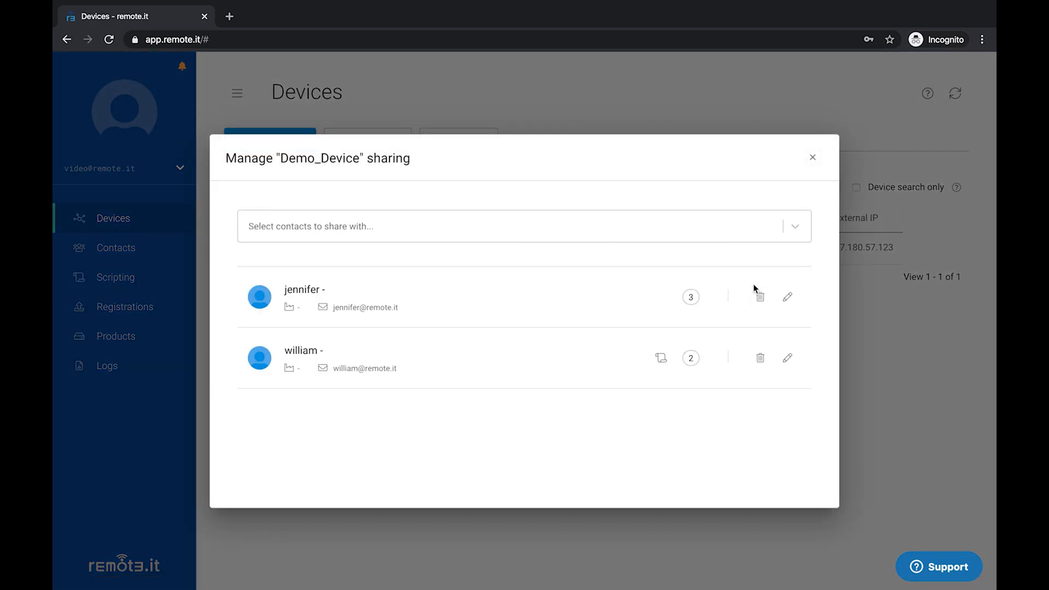
mouse_move(760, 296)
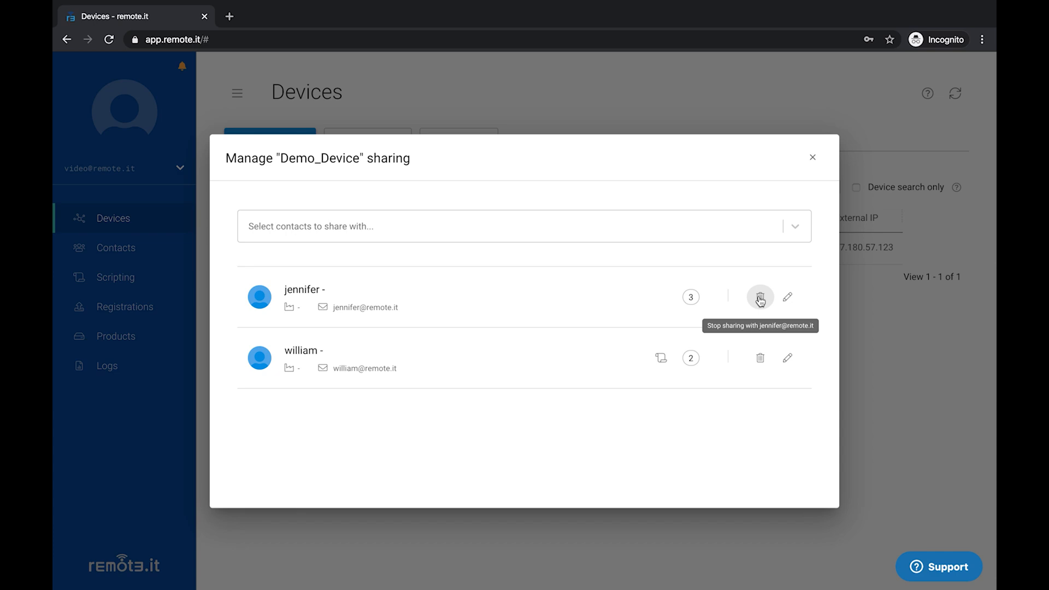
click(759, 297)
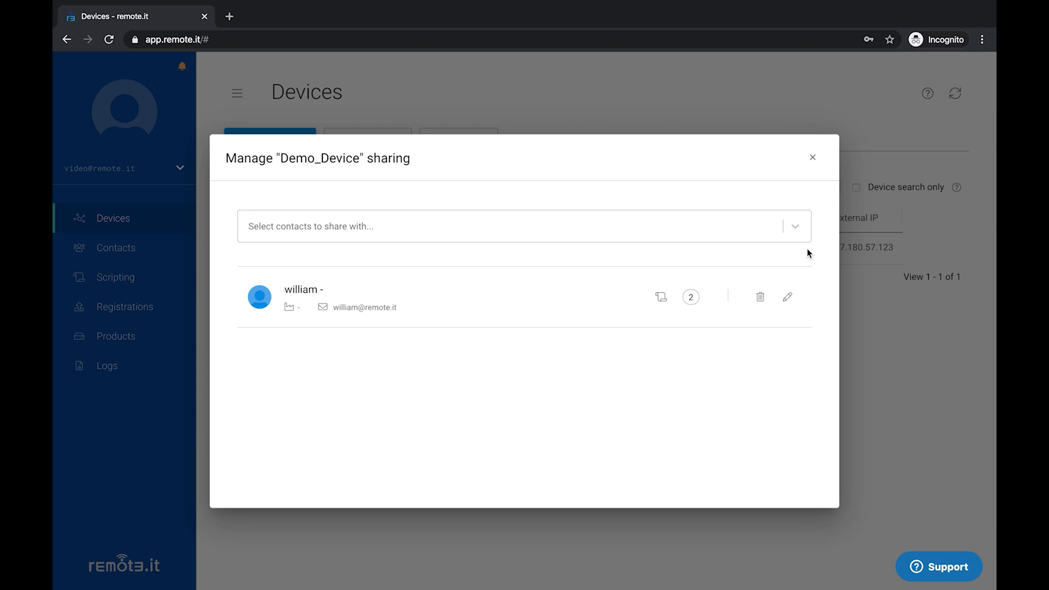
click(813, 158)
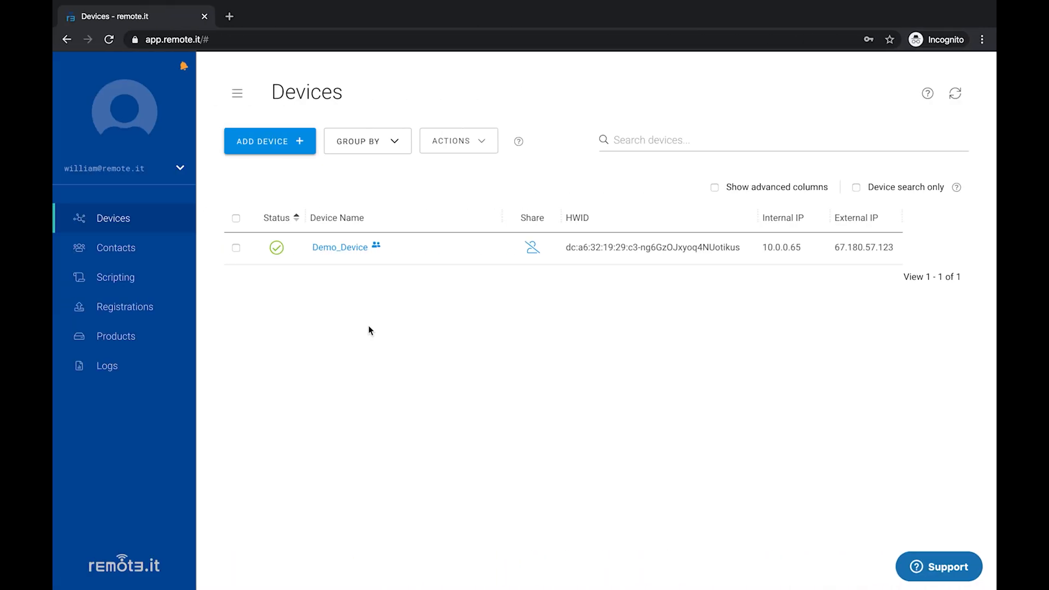
mouse_move(382, 327)
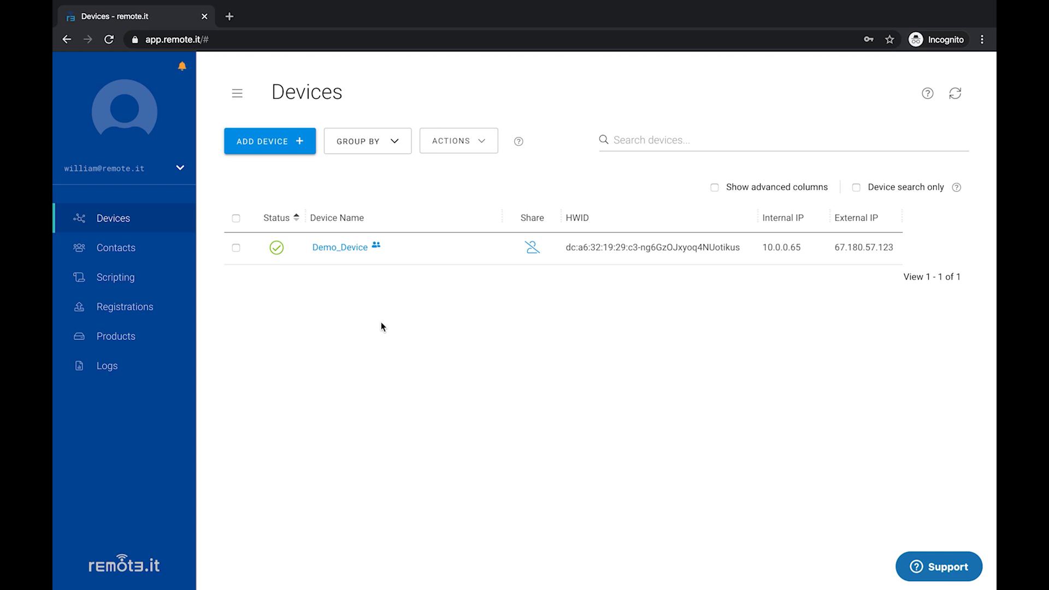
mouse_move(525, 265)
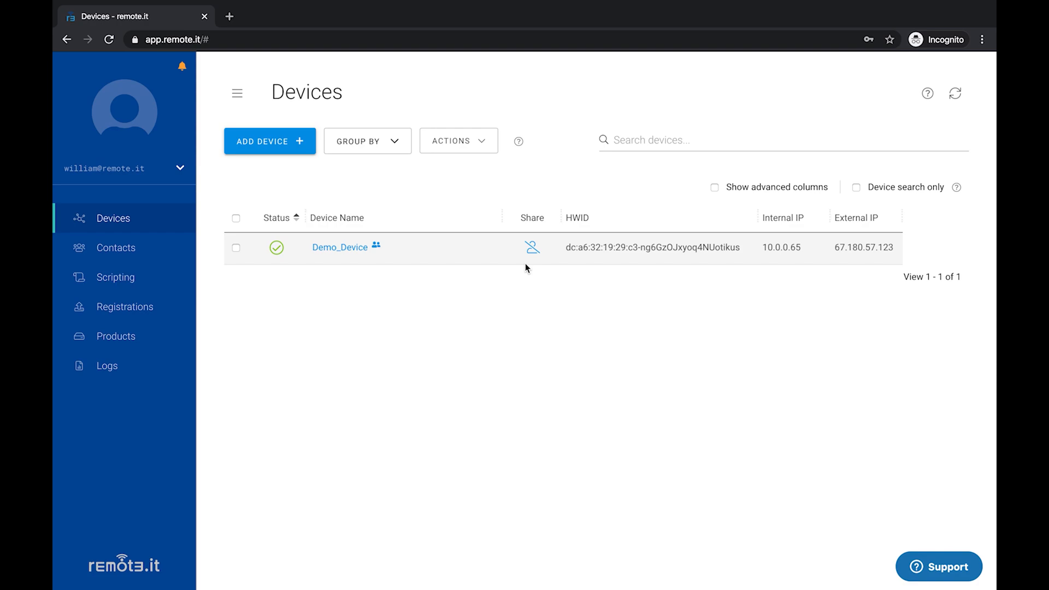
From the shared account, open the Remove Share prompt for Demo_Device.
click(532, 248)
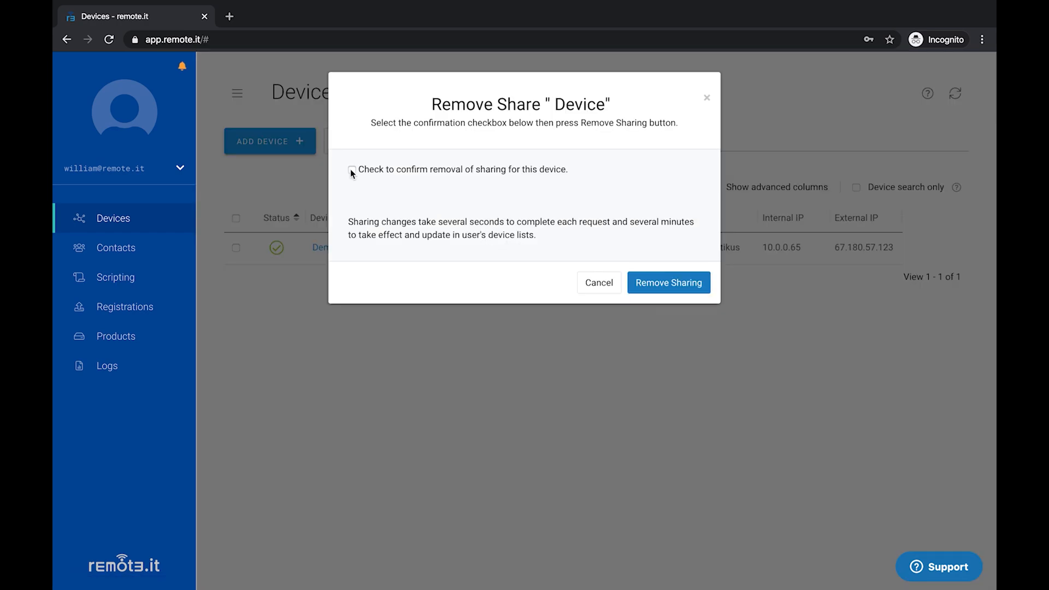
Tick the confirmation checkbox and confirm Remove Sharing for Demo_Device.
click(667, 282)
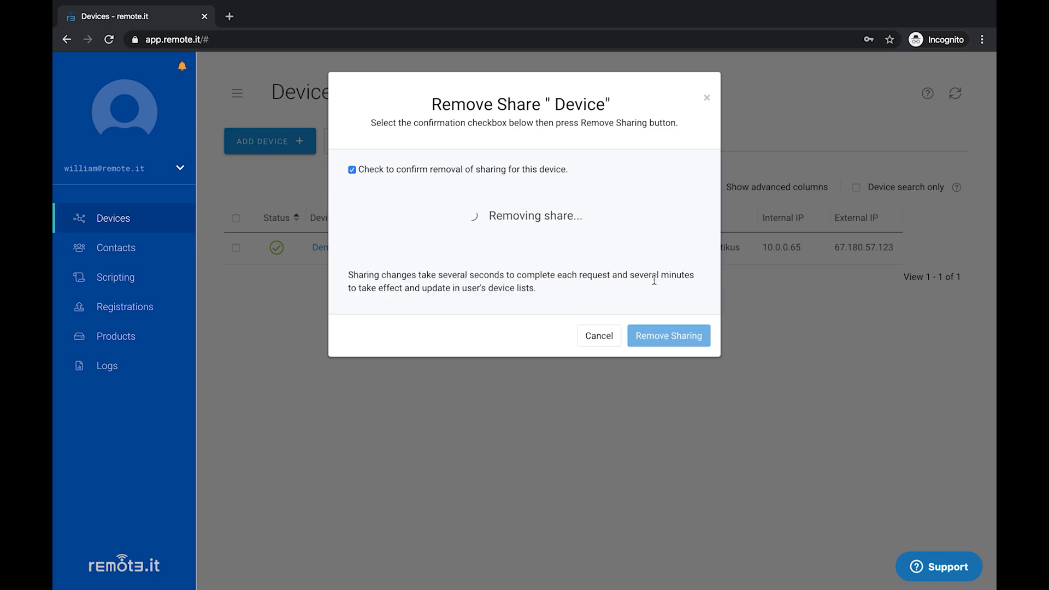
click(667, 335)
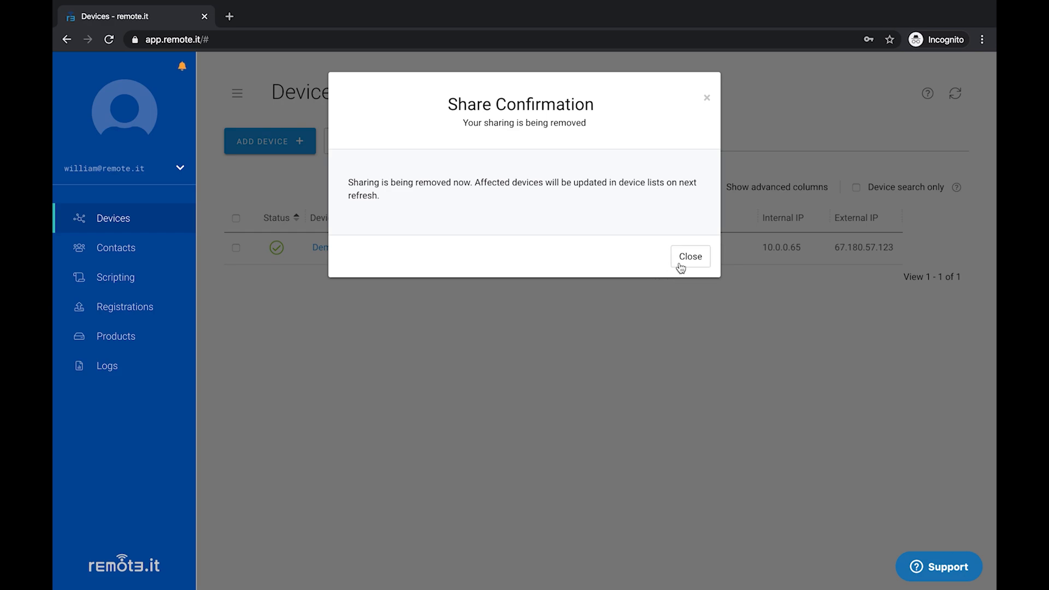